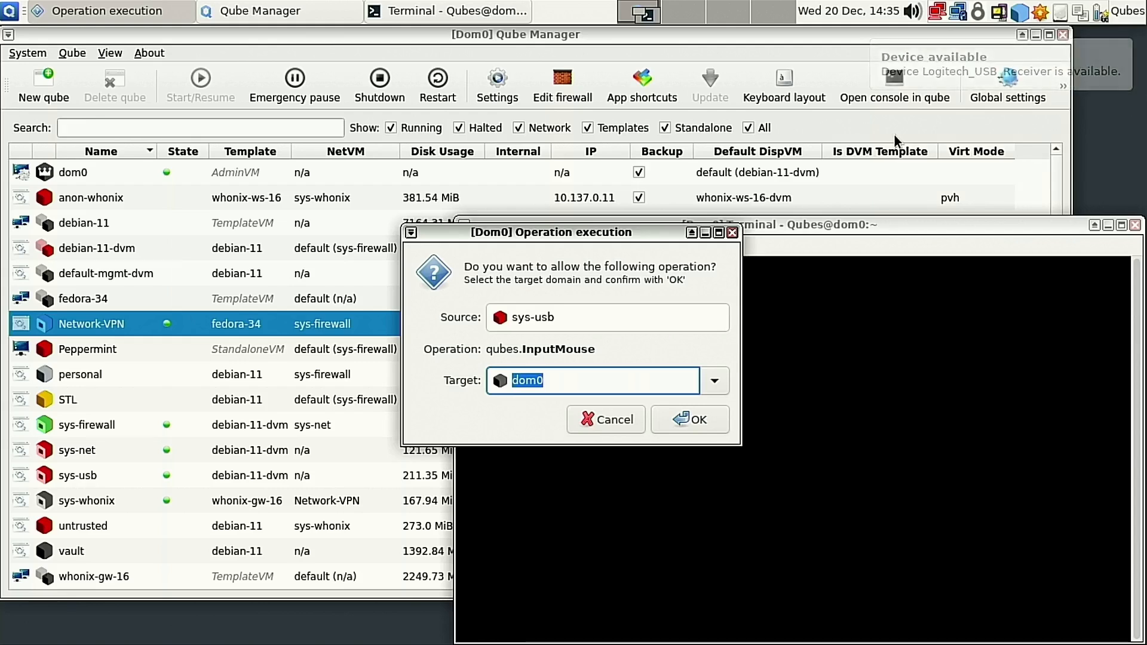
pyautogui.moveTo(601, 311)
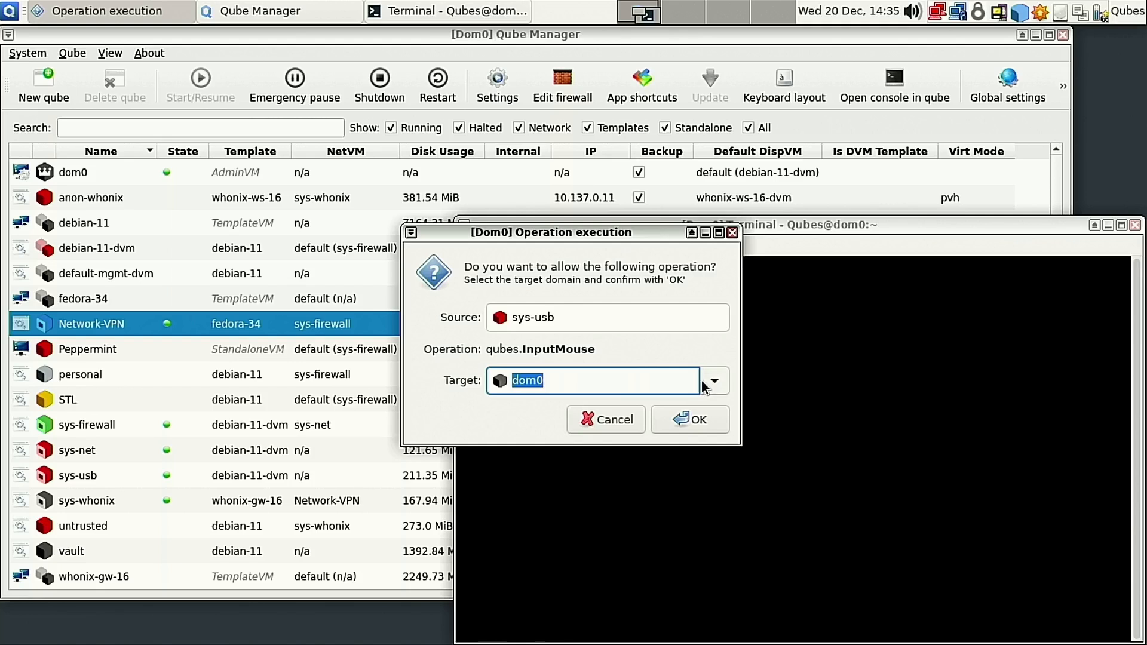
pyautogui.moveTo(590, 406)
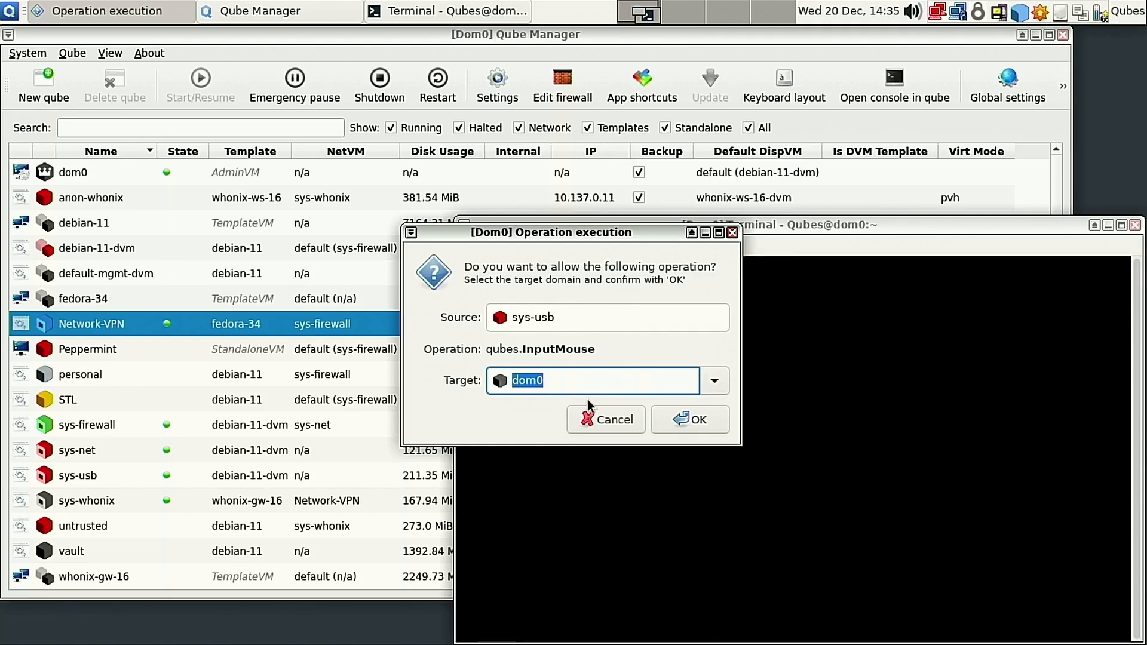
pyautogui.moveTo(740, 425)
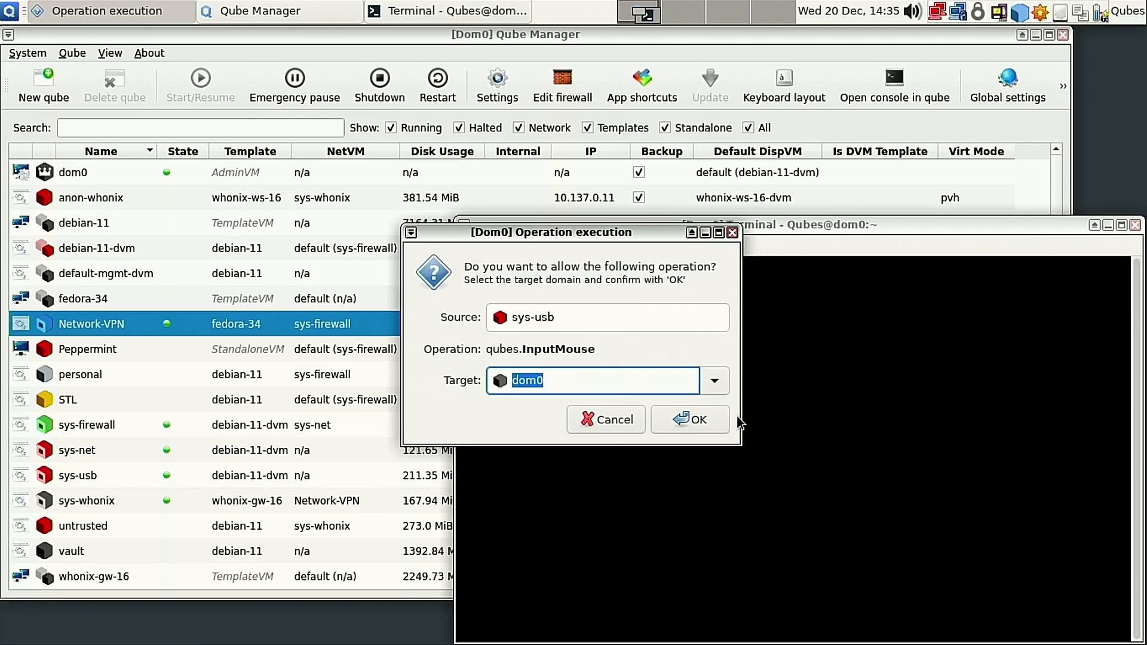
# Step: Approve sys-usb's qubes.InputMouse request with dom0 as the target
pyautogui.click(691, 420)
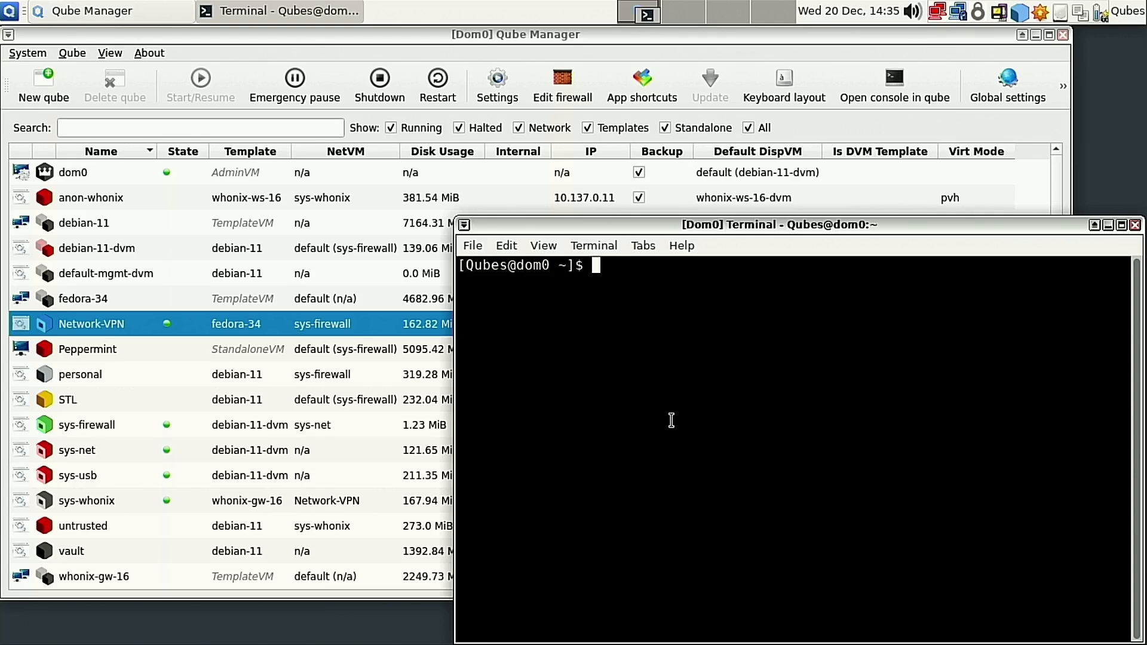
pyautogui.moveTo(557, 304)
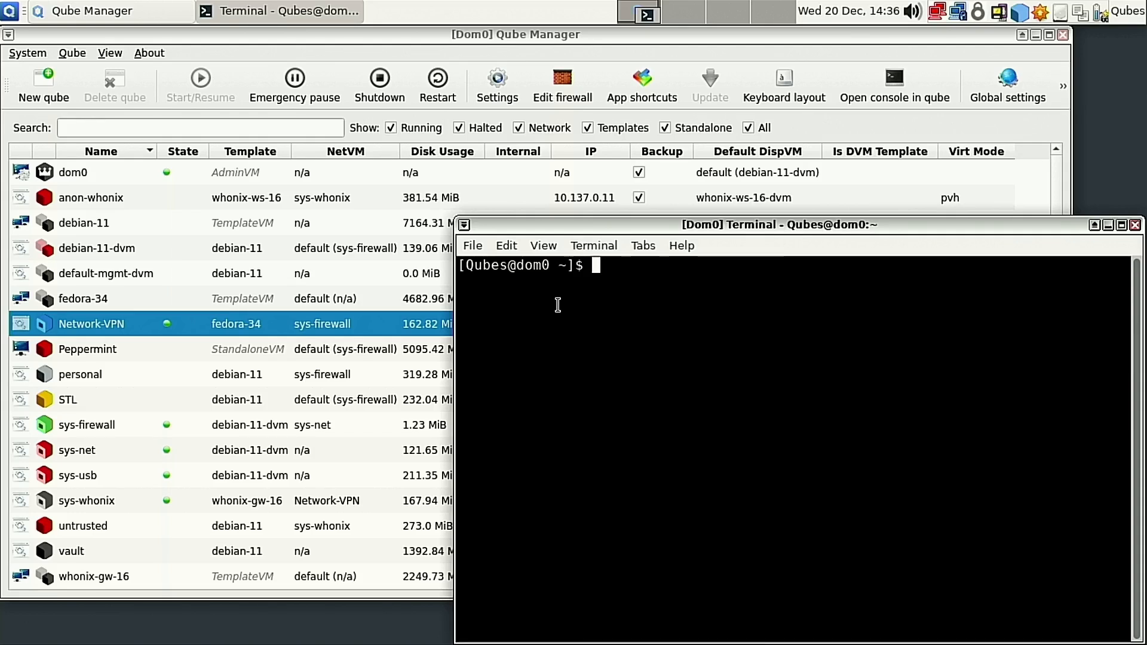
# Step: Run sudo nano /etc/qubes-rpc/policy/qubes.InputKeyboard to edit the keyboard policy as root
pyautogui.write('s')
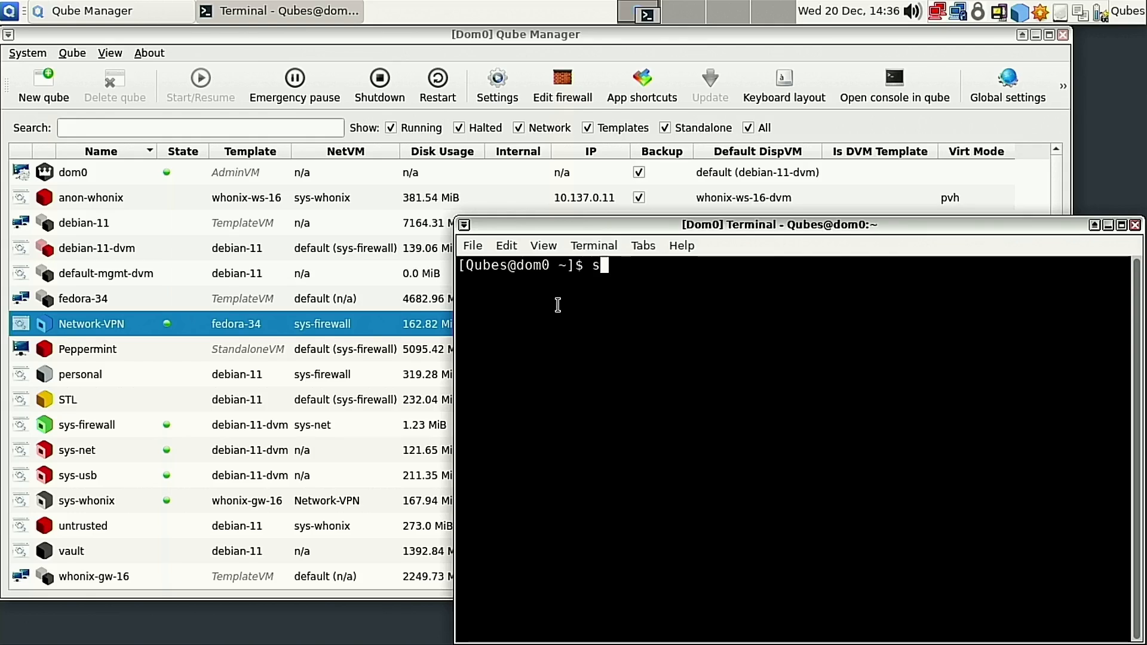
pyautogui.press('BackSpace')
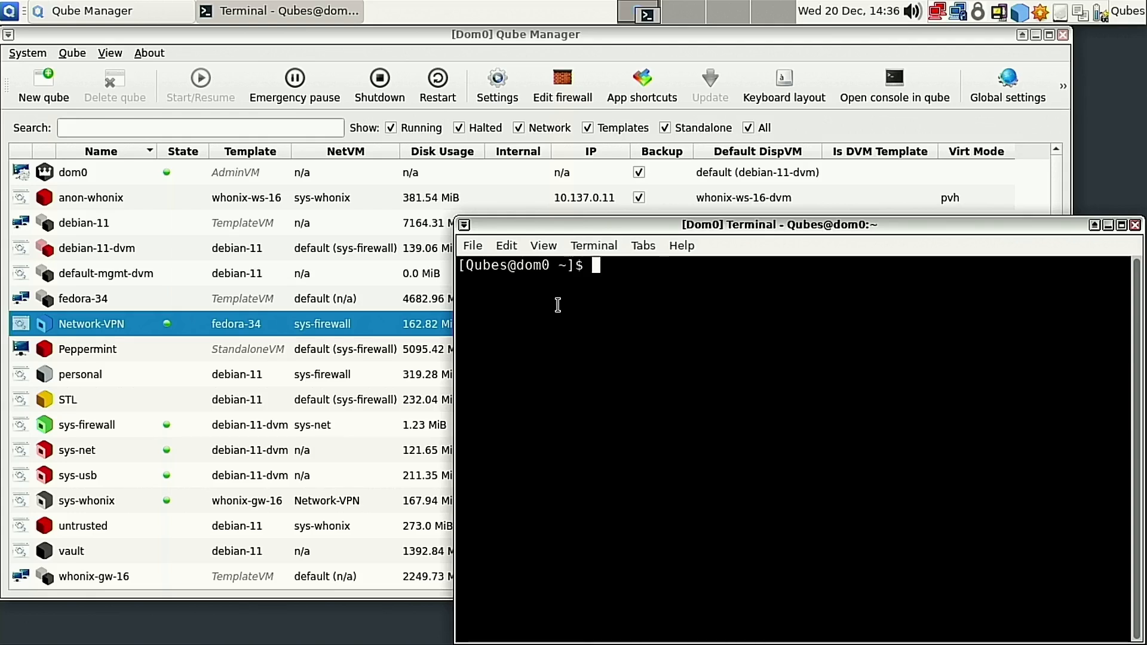
pyautogui.write('sudo nano /etc/qubes-rpc/policy/qubes.InputKeyboard')
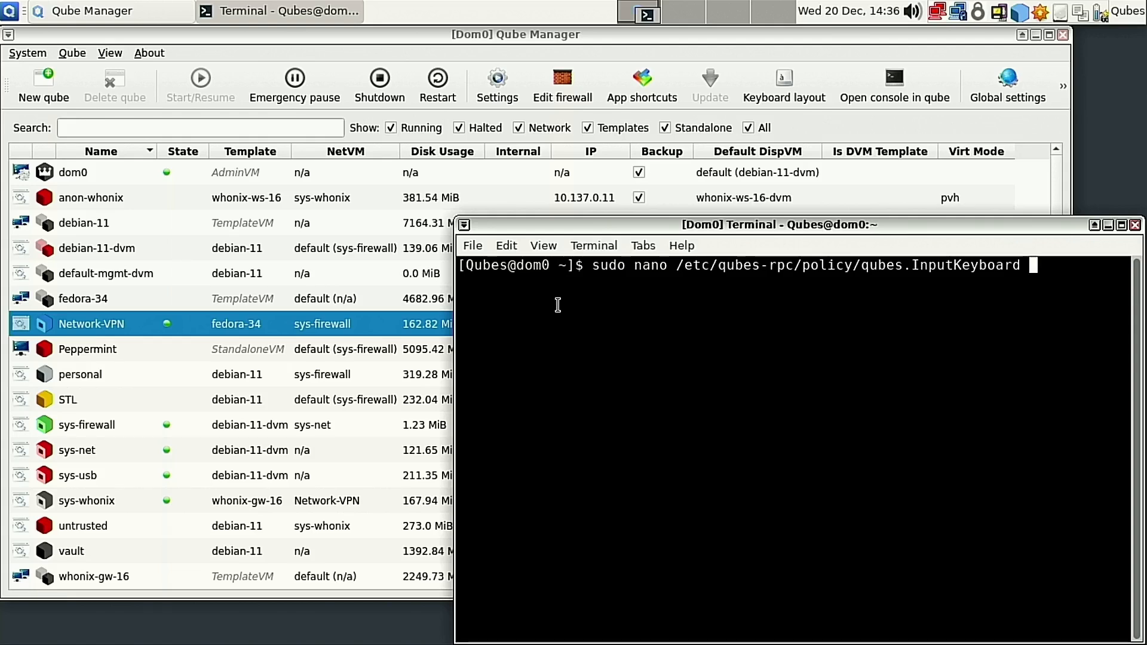
pyautogui.press('Return')
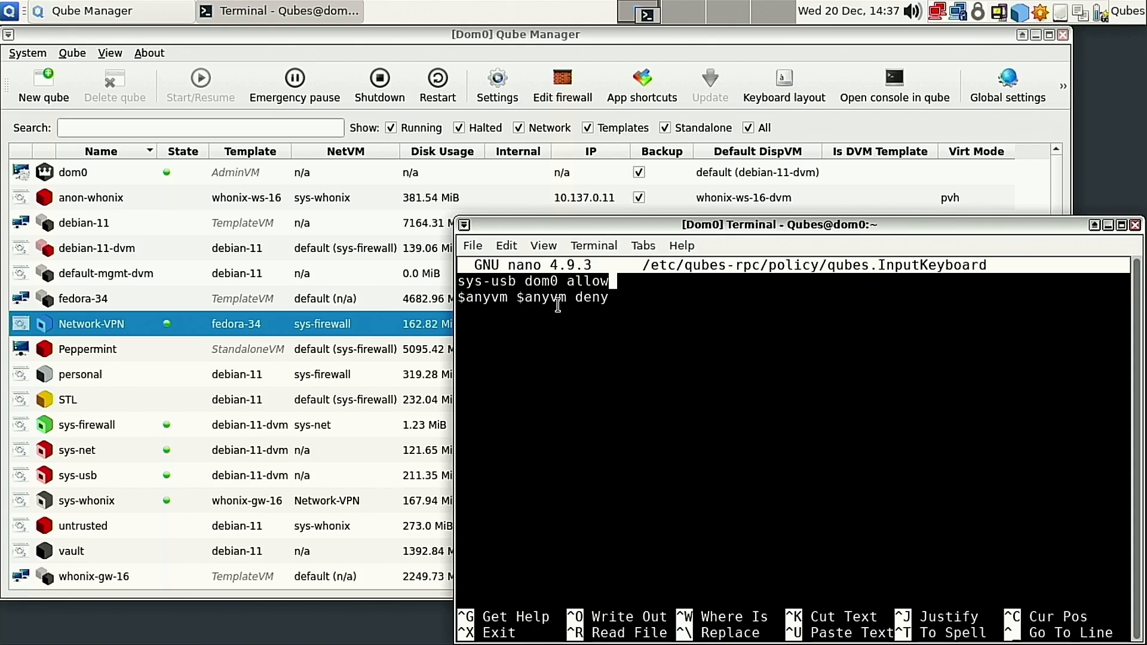
# Step: Exit nano, keeping 'sys-usb dom0 allow' above '$anyvm $anyvm deny' in the policy
pyautogui.press('ctrl+x')
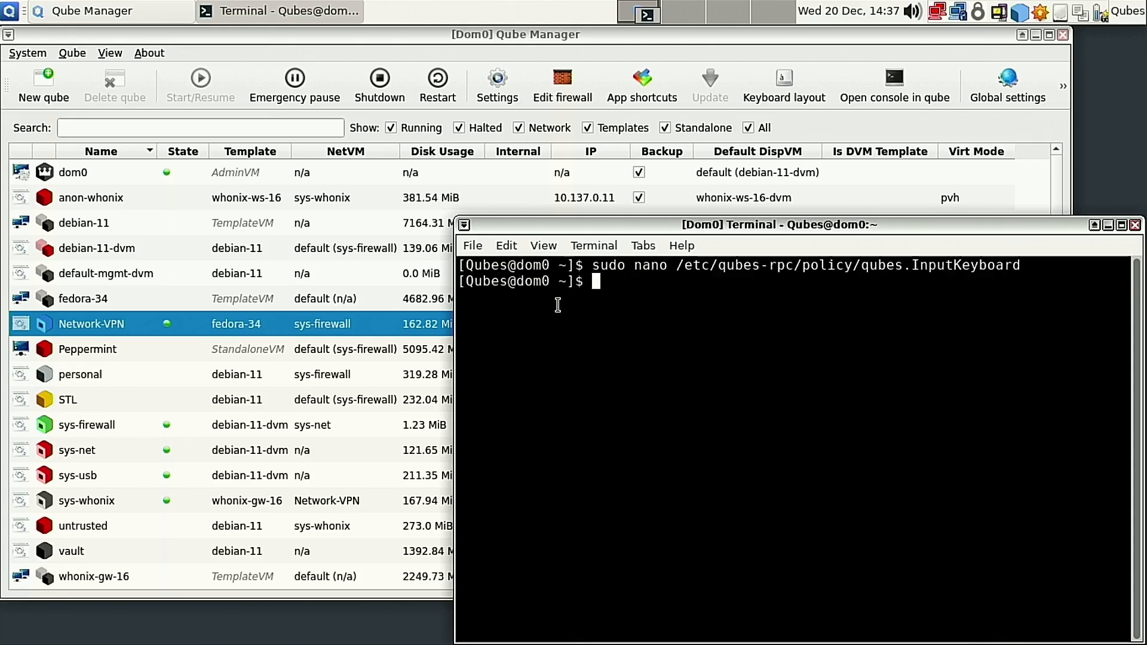
pyautogui.write('e')
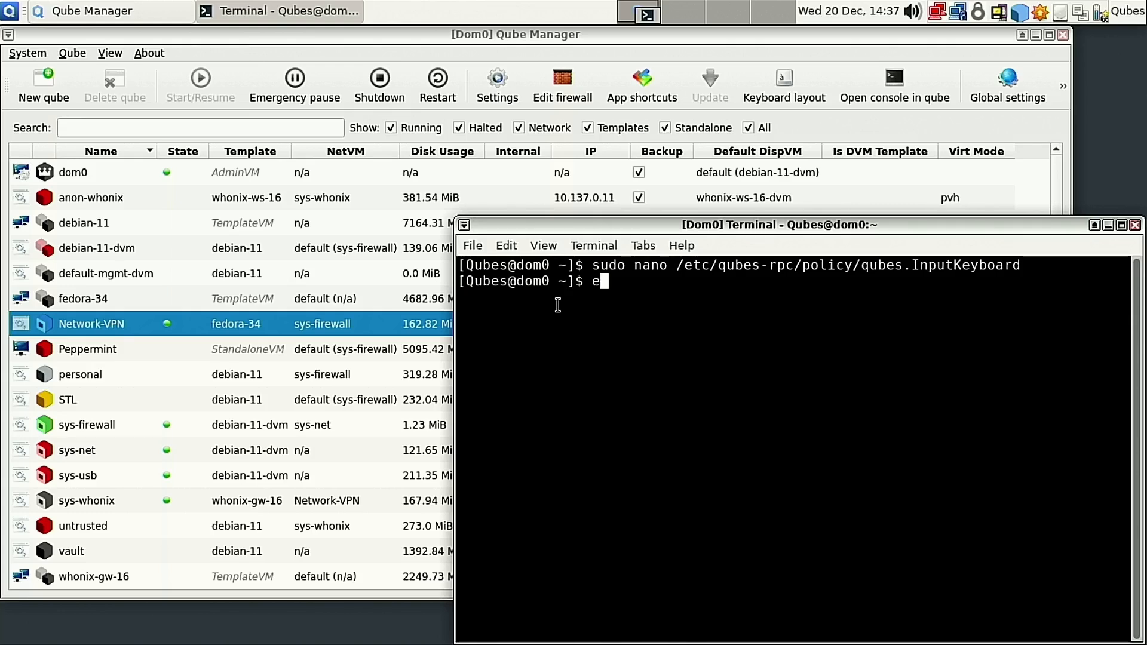